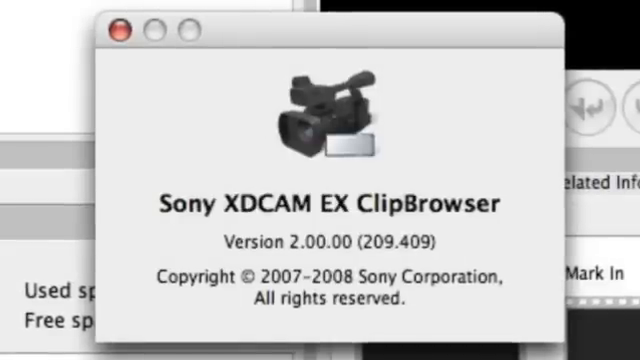
Step: Close the About window showing ClipBrowser version 2.00.00
left_click(122, 32)
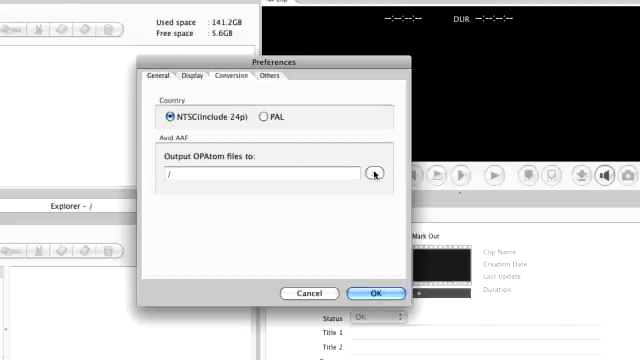
Step: Browse for the folder where Avid AAF OPAtom output files are written
left_click(375, 174)
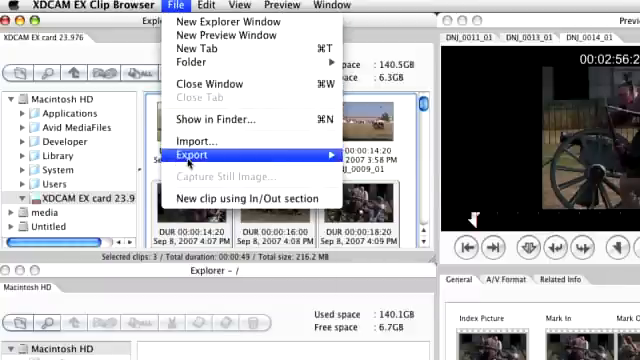
mouse_move(205, 155)
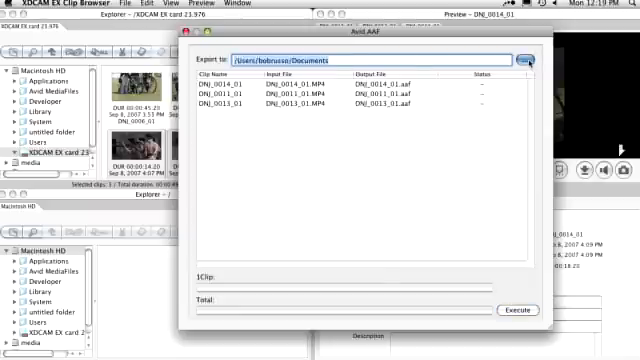
Step: Export the three clips to Desktop > XDCAM EX AAF and start conversion
left_click(529, 53)
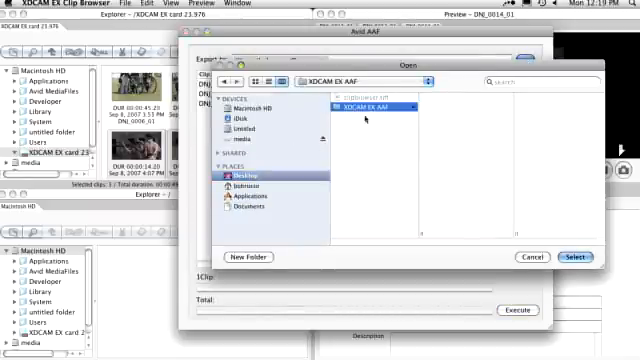
left_click(579, 255)
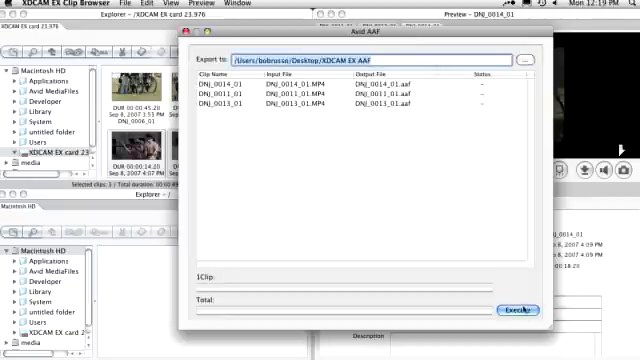
left_click(518, 310)
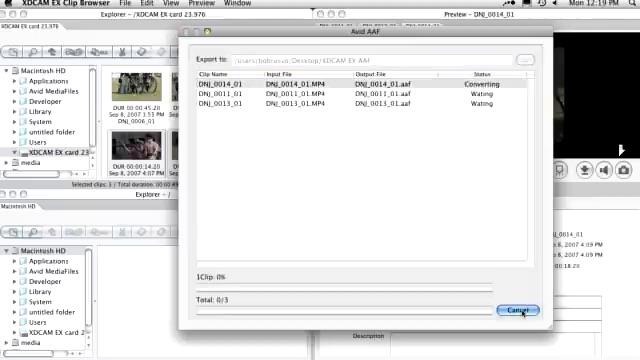